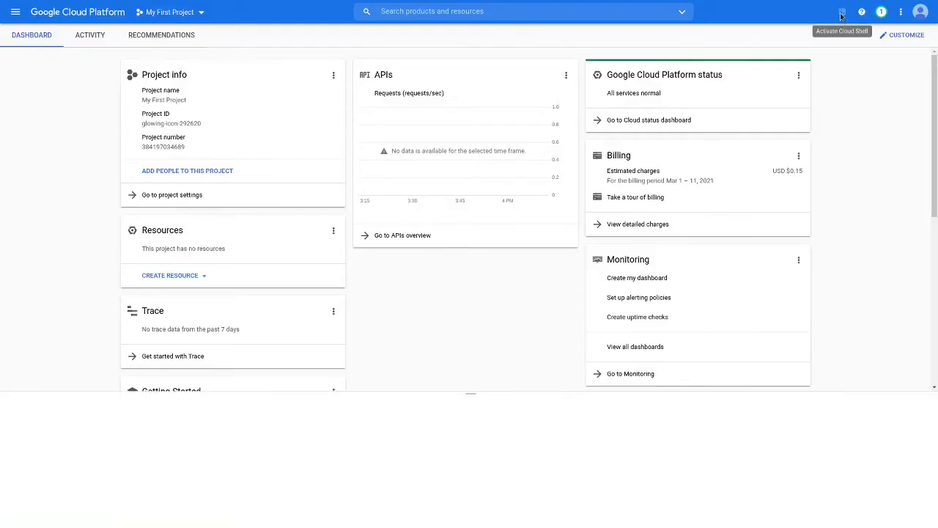
# Launch a Cloud Shell terminal session from the Cloud Console top bar.
pyautogui.click(842, 12)
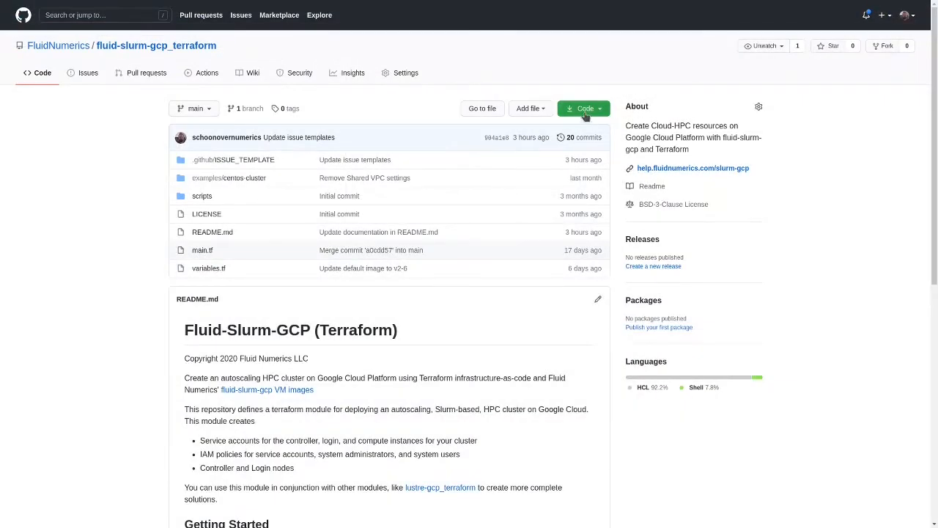
# Copy the fluid-slurm-gcp_terraform repository's clone URL from its Code menu.
pyautogui.click(583, 109)
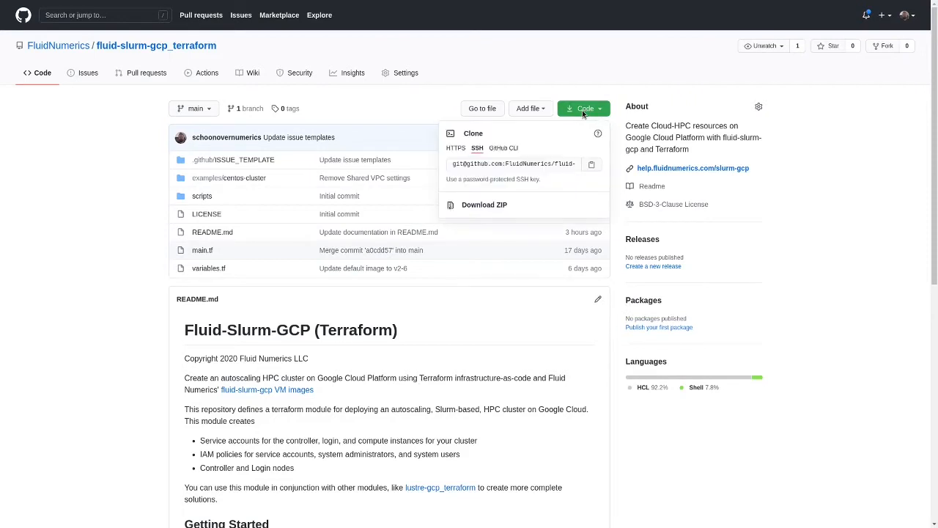
pyautogui.click(455, 147)
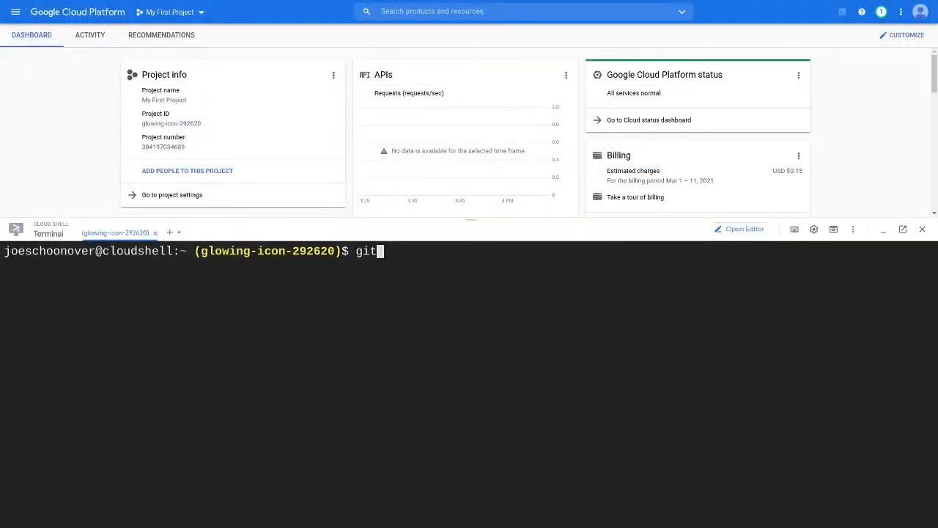
# Clone fluid-slurm-gcp_terraform, move into examples/centos-cluster, and copy project ID glowing-icon-292620.
pyautogui.write('clone https://github.com/FluidNumerics/fluid-slurm-gcp_terraform.git')
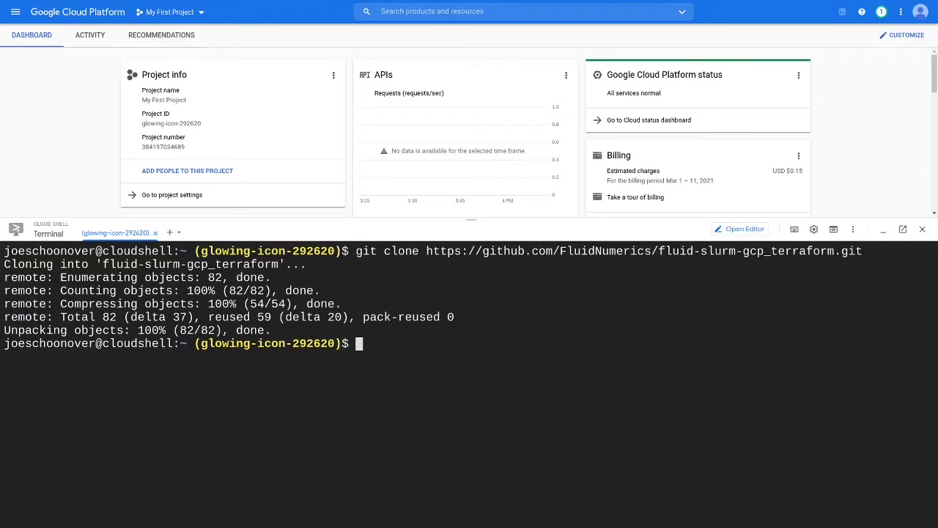
pyautogui.write('cd fluid-slurm-gcp_terraform/')
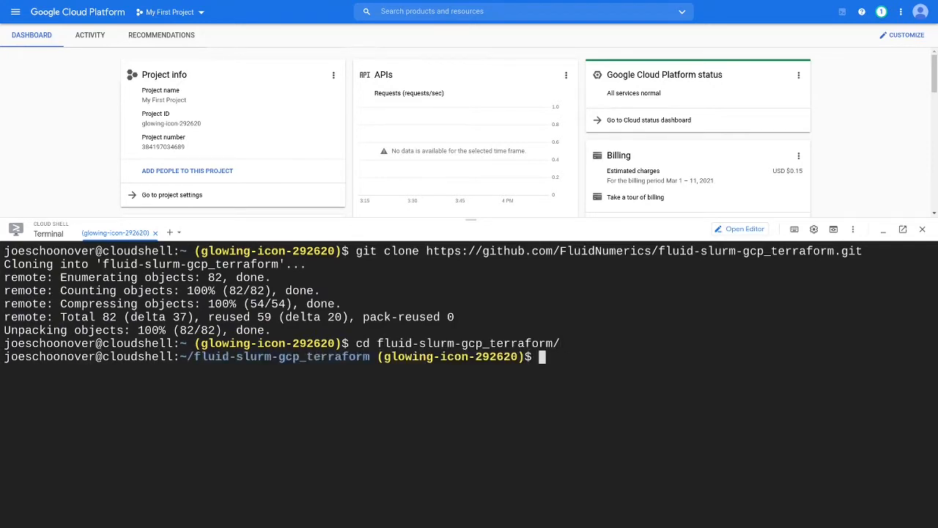
pyautogui.write('ls')
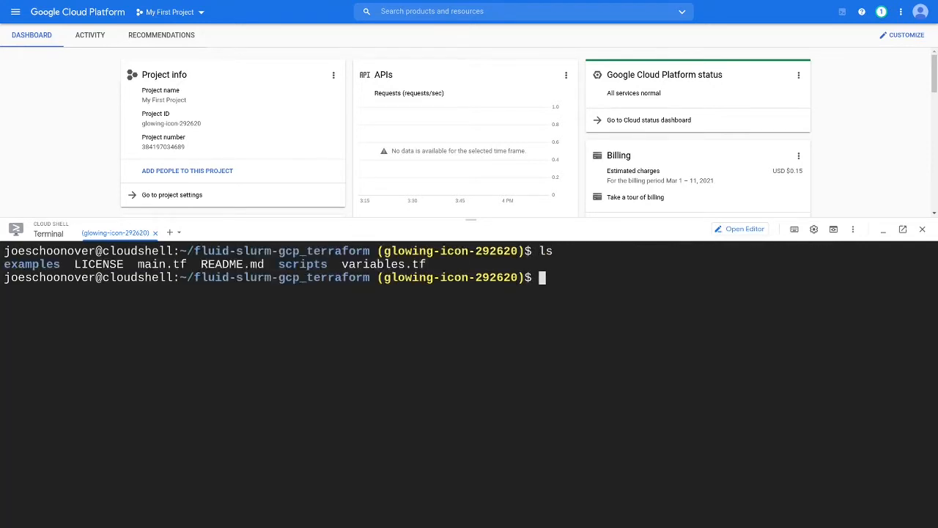
pyautogui.write('cd examples/')
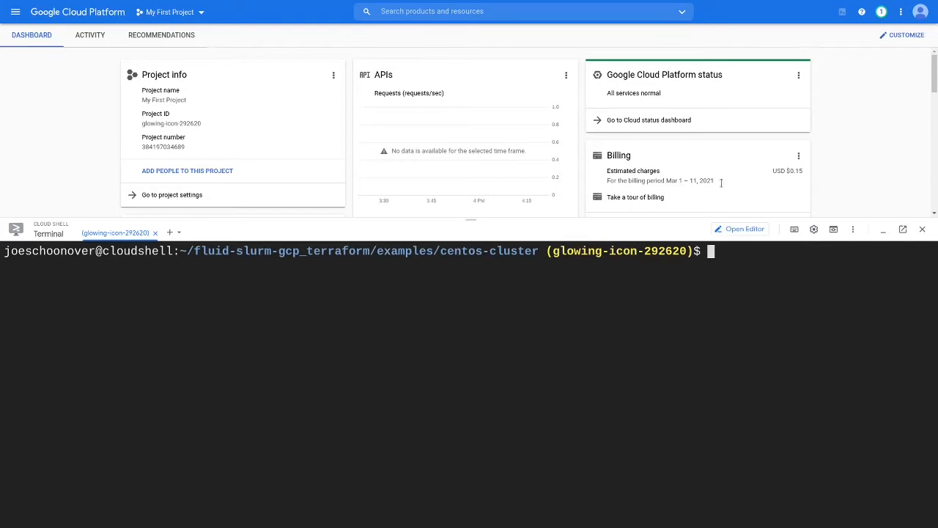
pyautogui.doubleClick(618, 250)
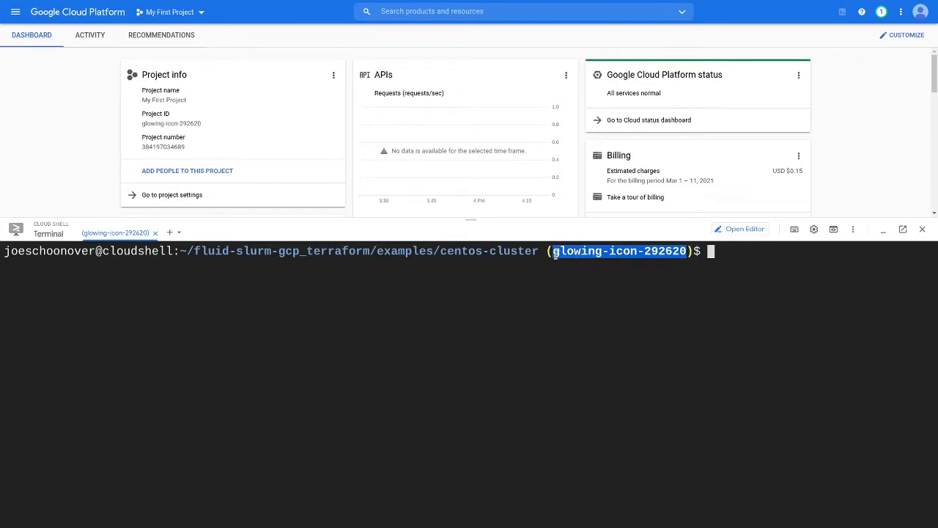
# In fluid.auto.tfvars via vim, set cluster_name tf-demo, project glowing-icon-292620 and zone us-west1-a.
pyautogui.write('vim')
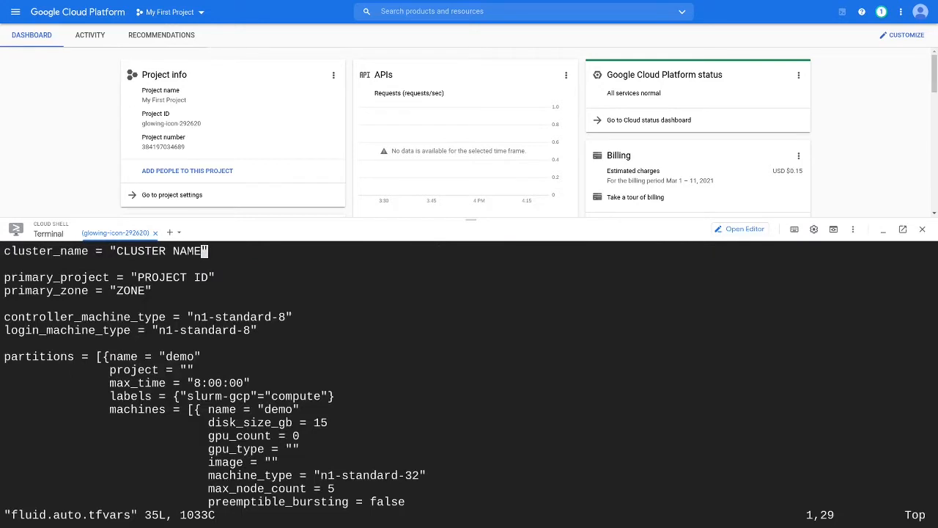
pyautogui.write('t')
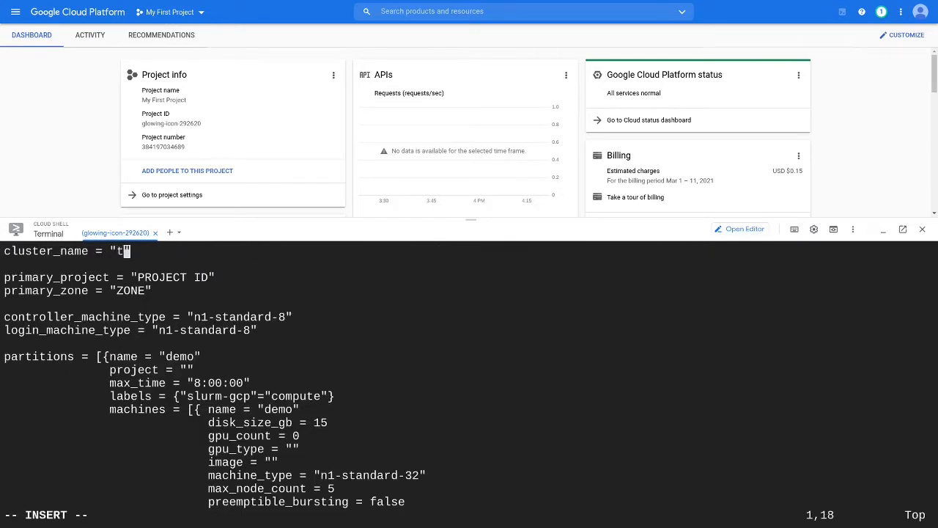
pyautogui.write('f-demo')
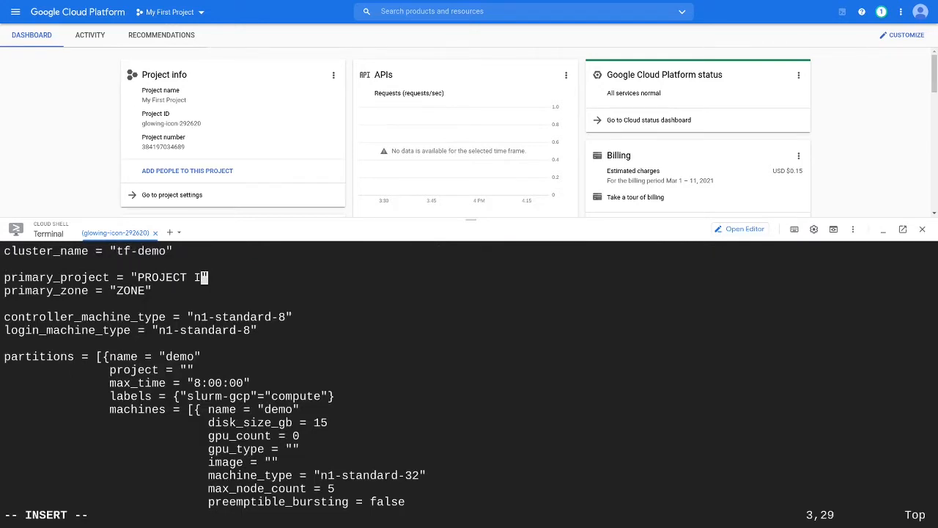
pyautogui.write('glowing-icon-292620')
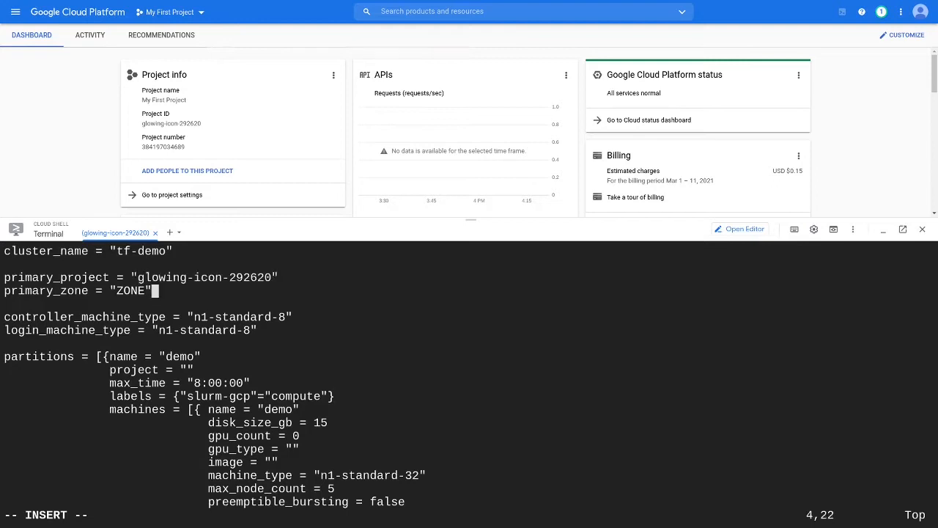
pyautogui.write('us-west1')
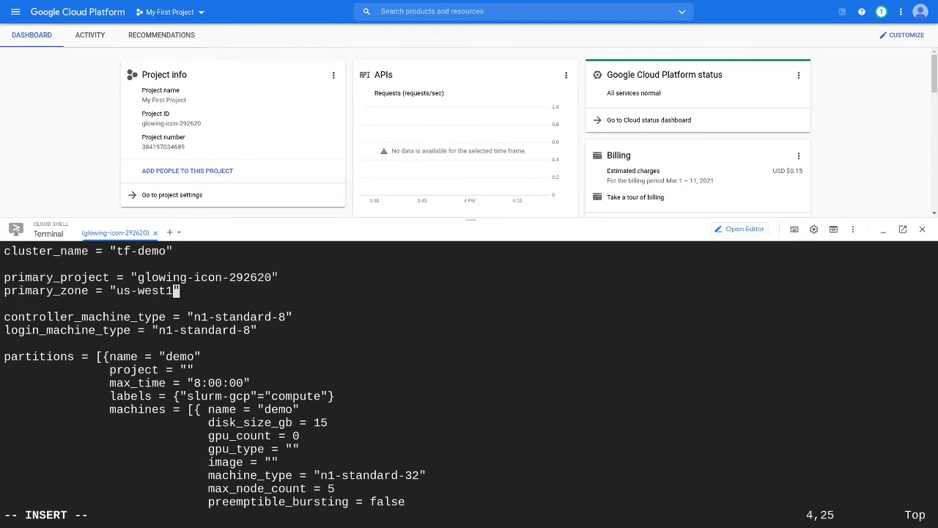
pyautogui.write('-a')
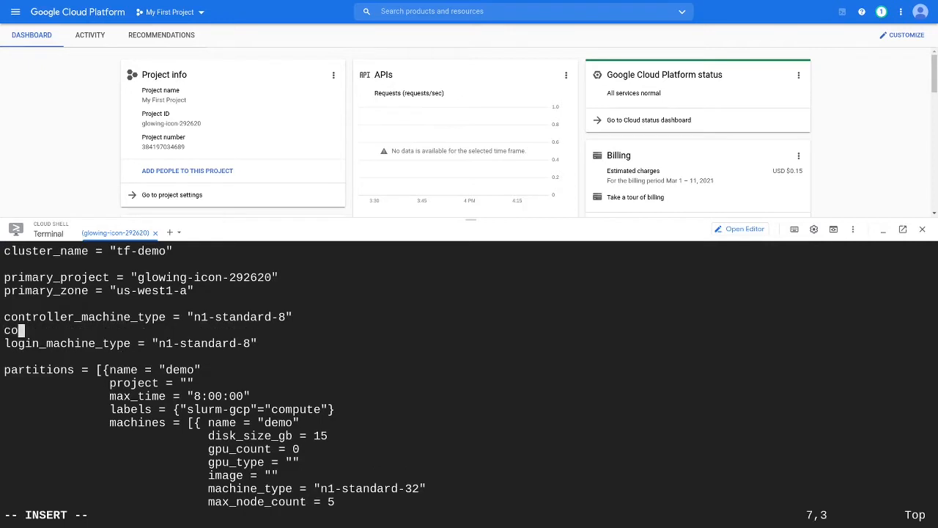
# Add controller_disk_size_gb = 500 to fluid.auto.tfvars.
pyautogui.write('ntroller_disk_size')
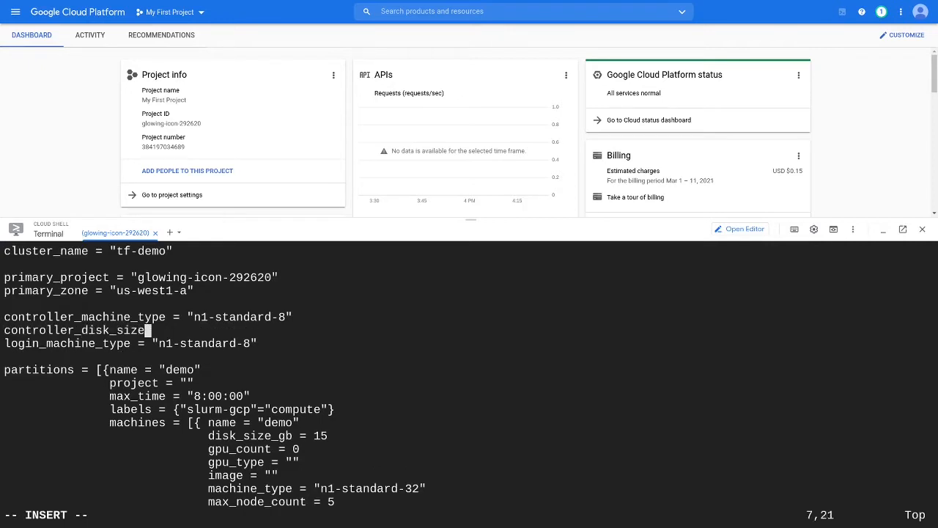
pyautogui.write('_gb =')
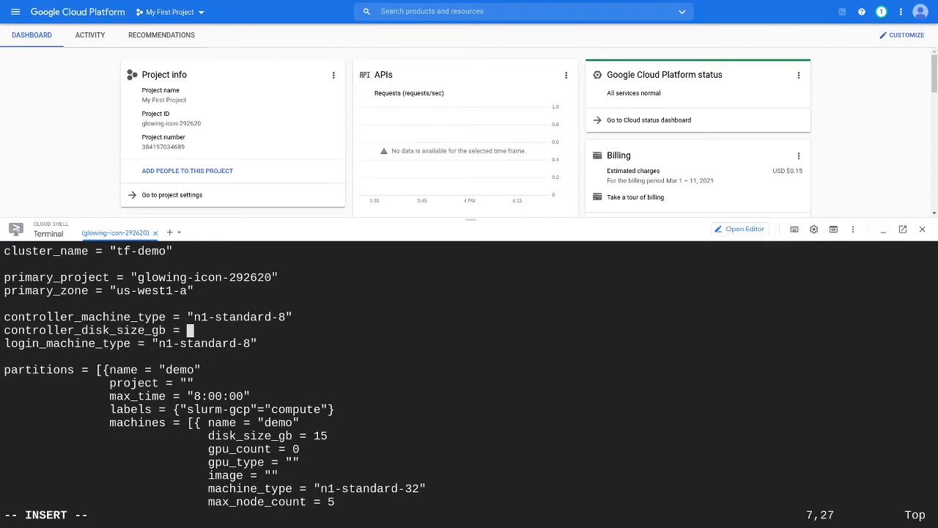
pyautogui.write('500')
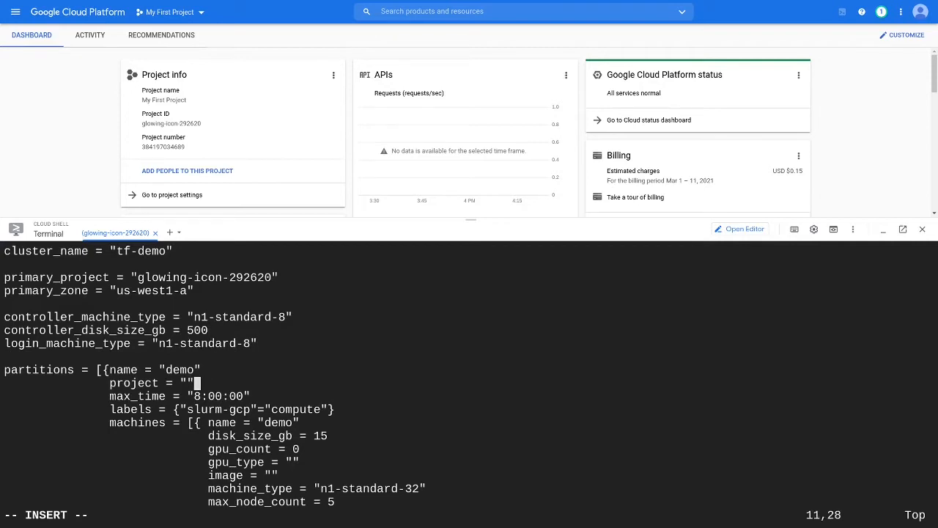
# Set the demo partition zone to us-west1-a and machine type to n1-standard-8.
pyautogui.scroll(-3)
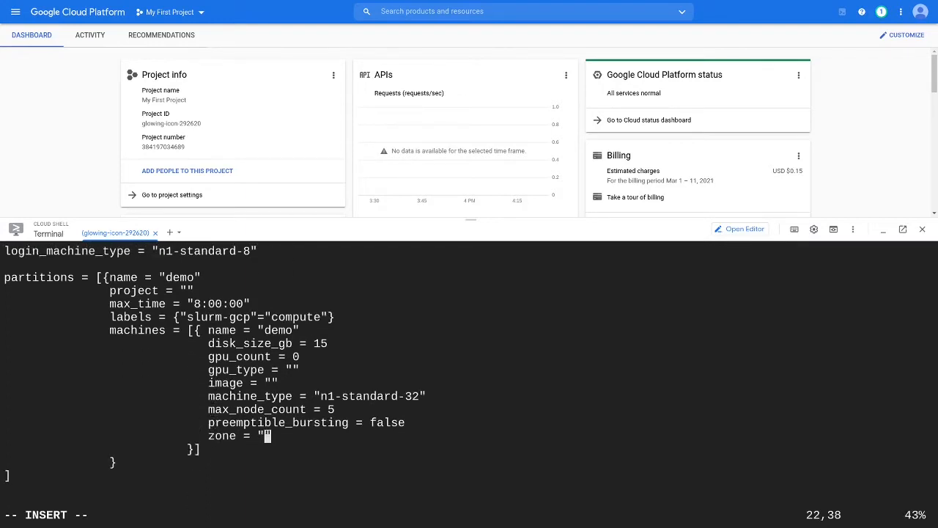
pyautogui.write('us-west1-a')
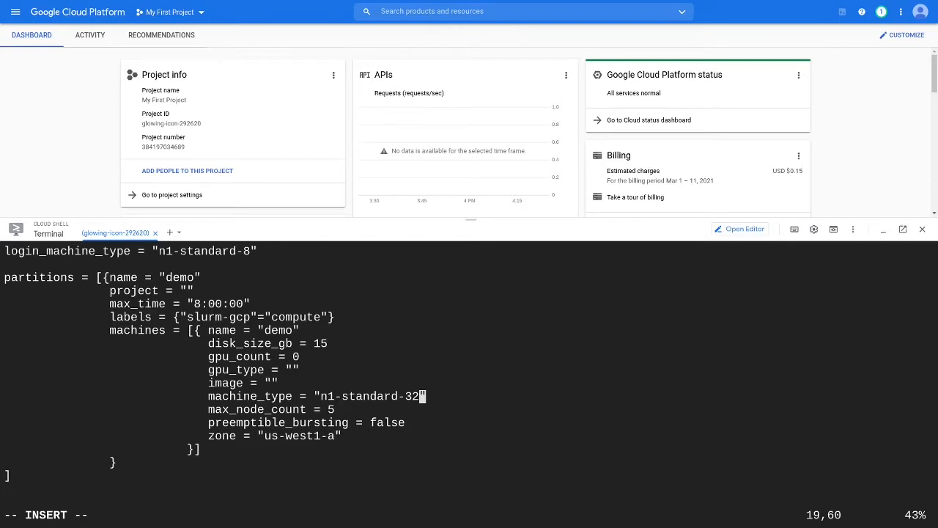
pyautogui.press('BackSpace')
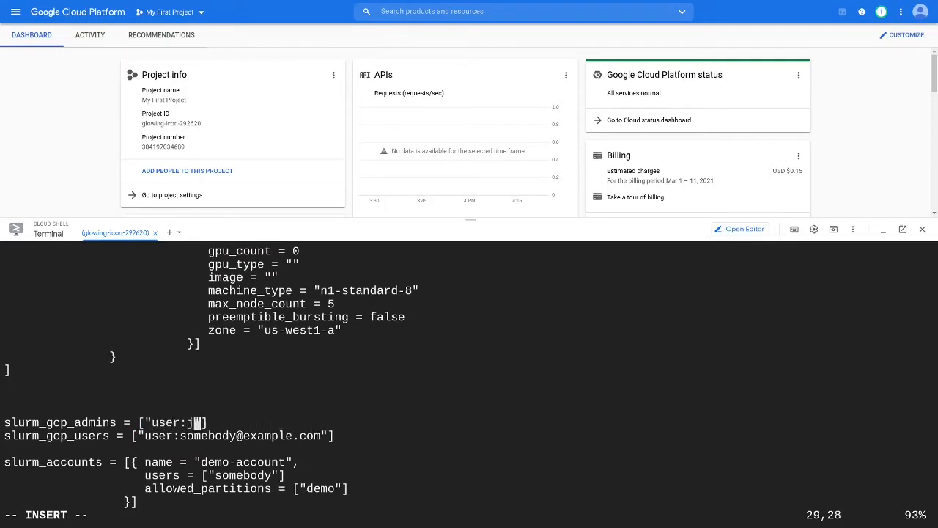
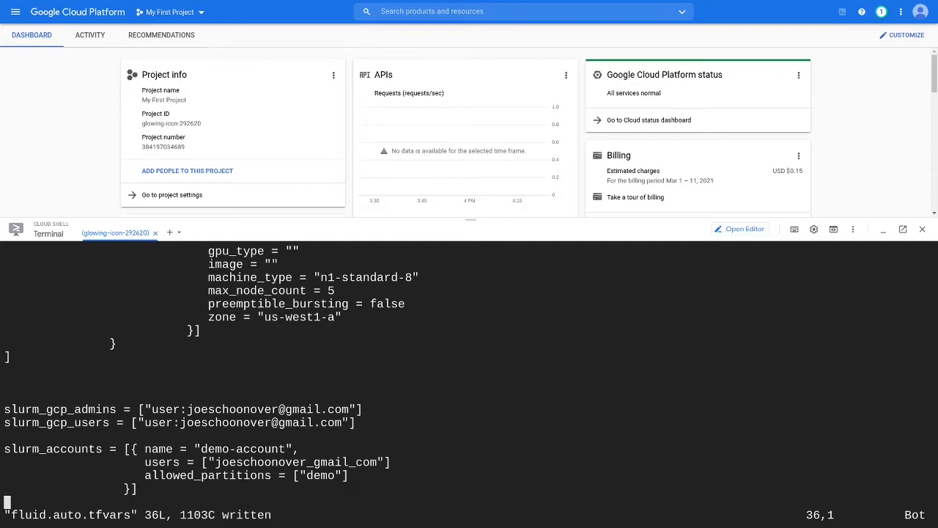
pyautogui.write(':wq')
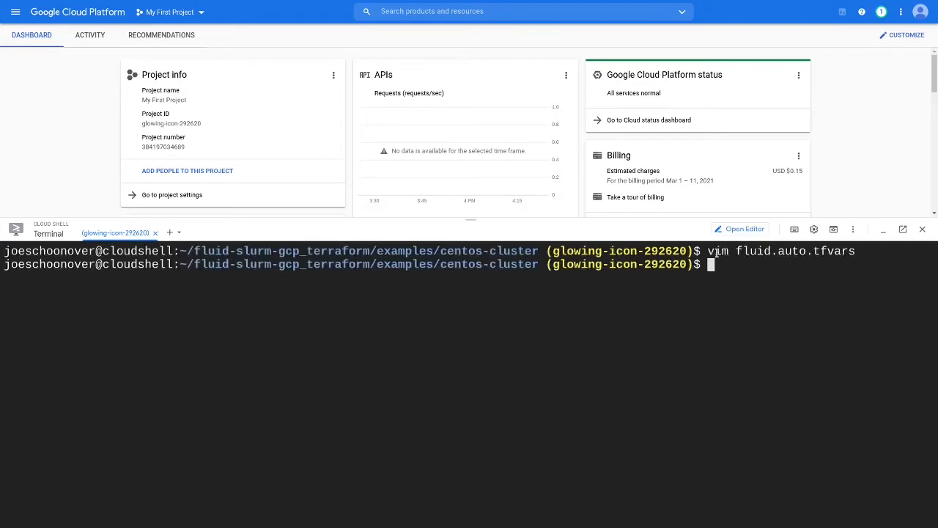
# Run terraform init and save an execution plan with terraform plan -out=tfplan.
pyautogui.write('terraform')
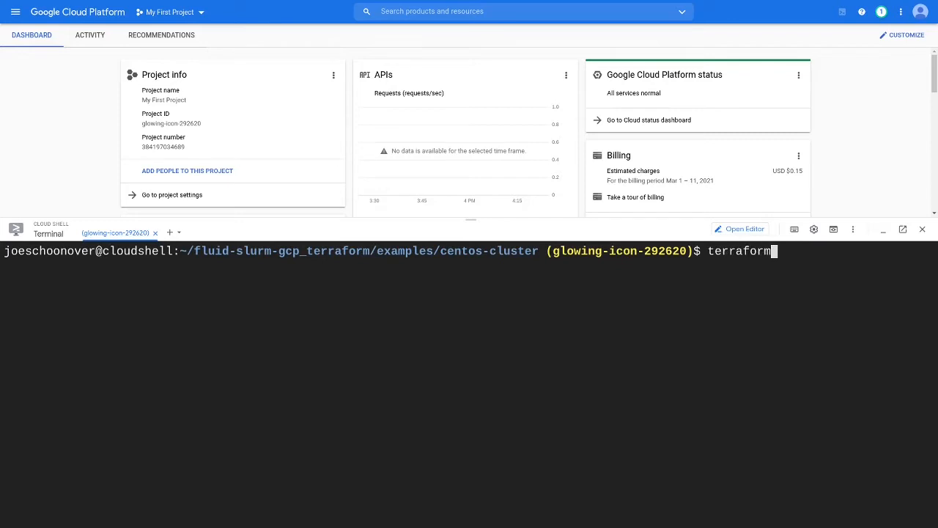
pyautogui.write('init')
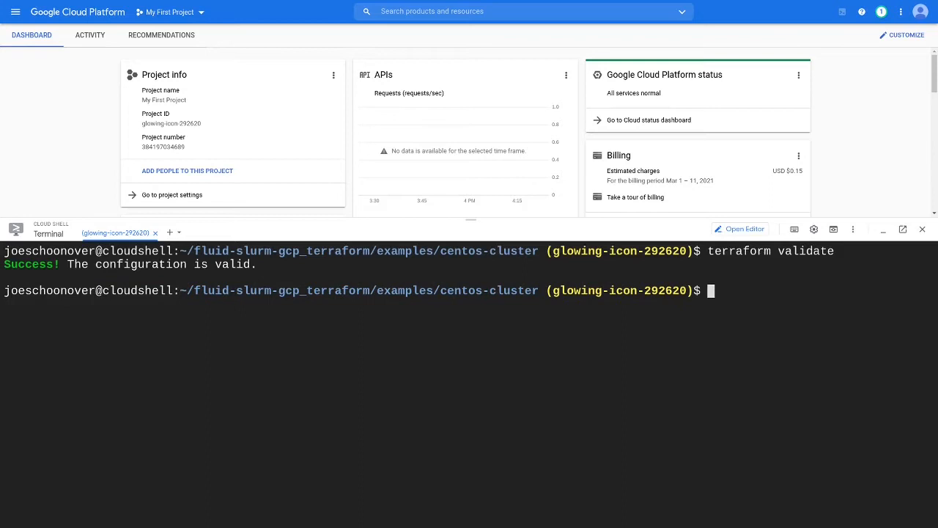
pyautogui.write('terraform plan')
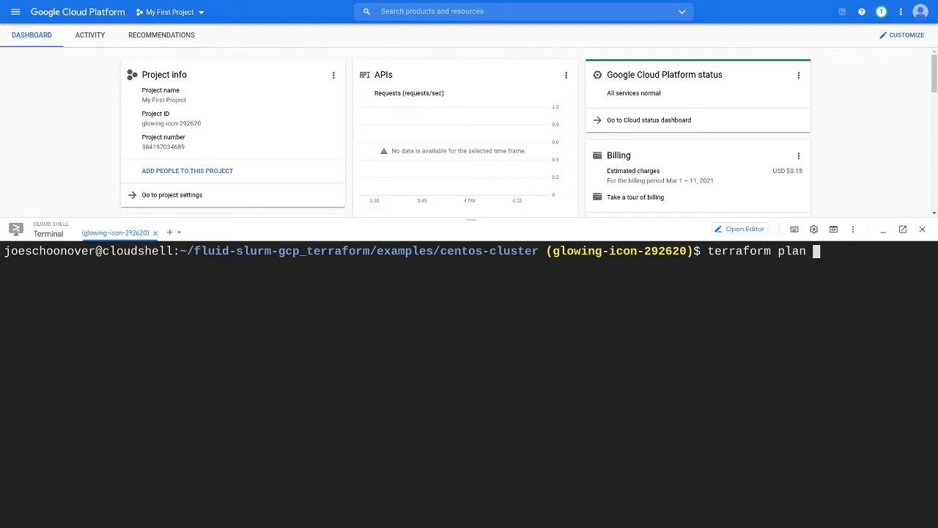
pyautogui.write('-out=t')
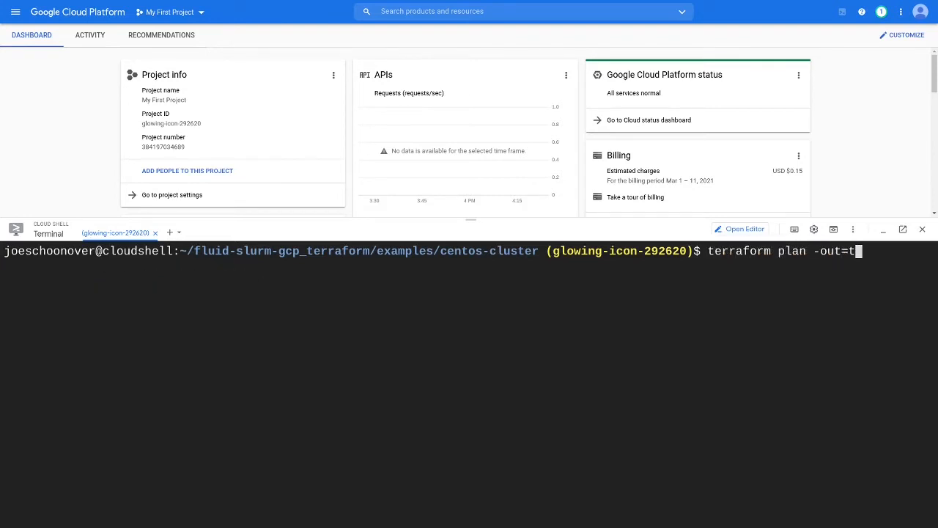
pyautogui.write('fplan')
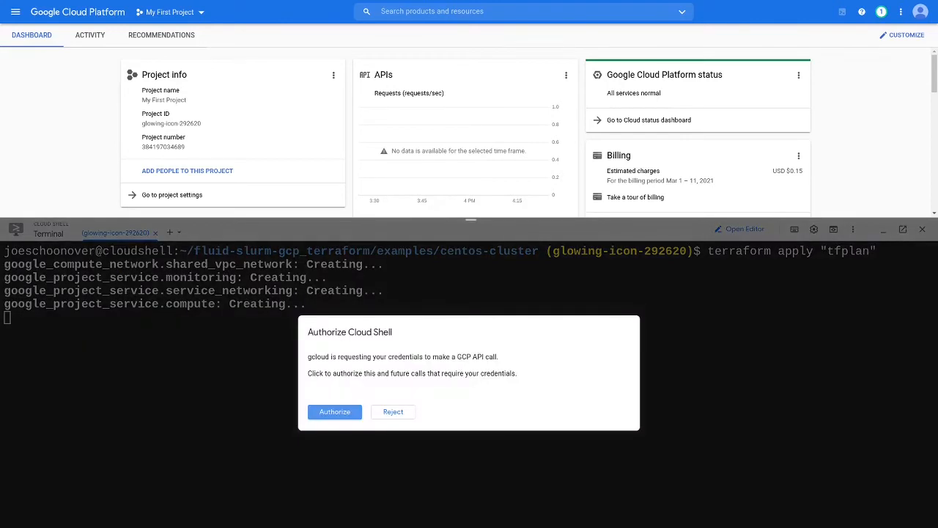
# Authorize gcloud credentials for the apply and go to the Compute Engine pages.
pyautogui.click(334, 410)
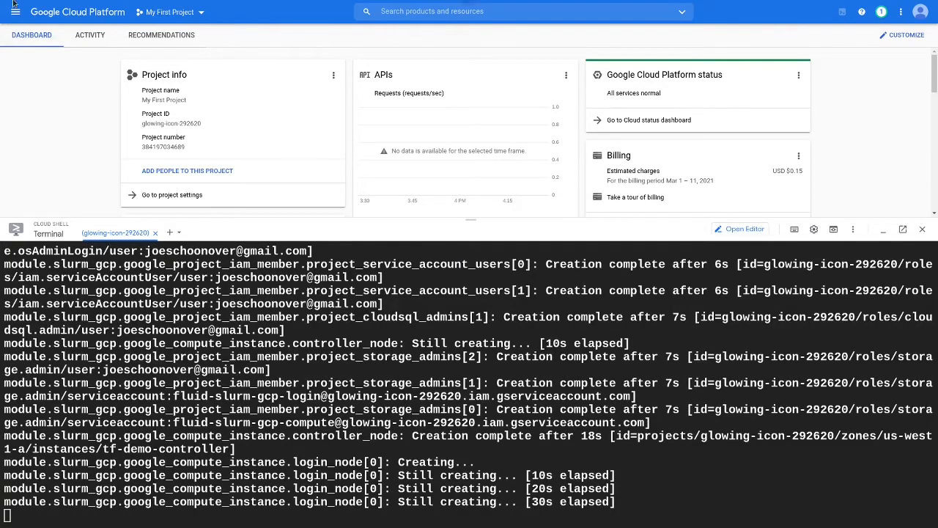
pyautogui.click(15, 12)
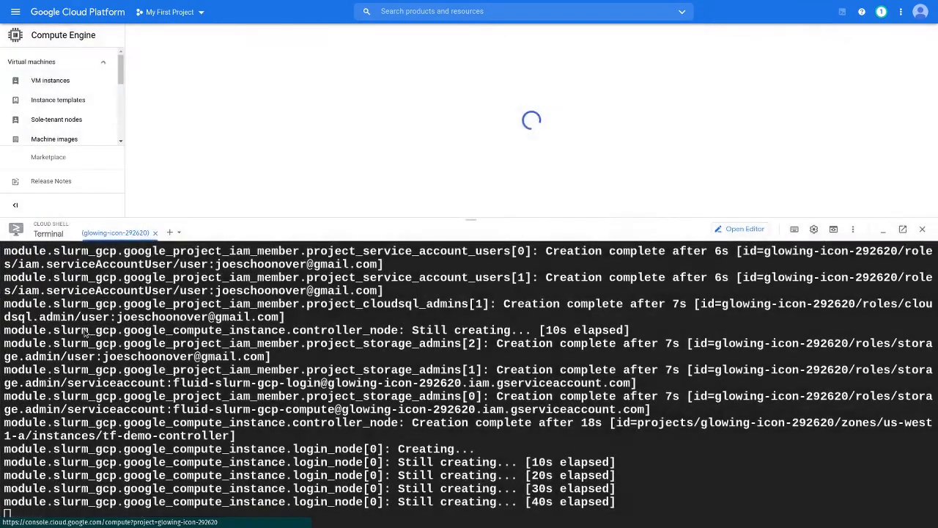
# View the VM instances list showing tf-demo-controller and tf-demo-login-0, then begin an ssh-keygen command.
pyautogui.click(50, 79)
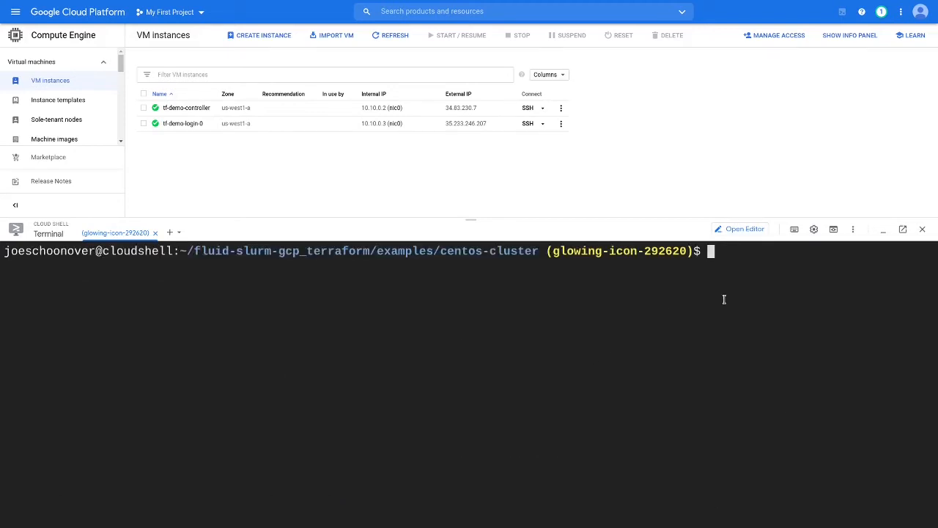
pyautogui.write('ssh-keygen -')
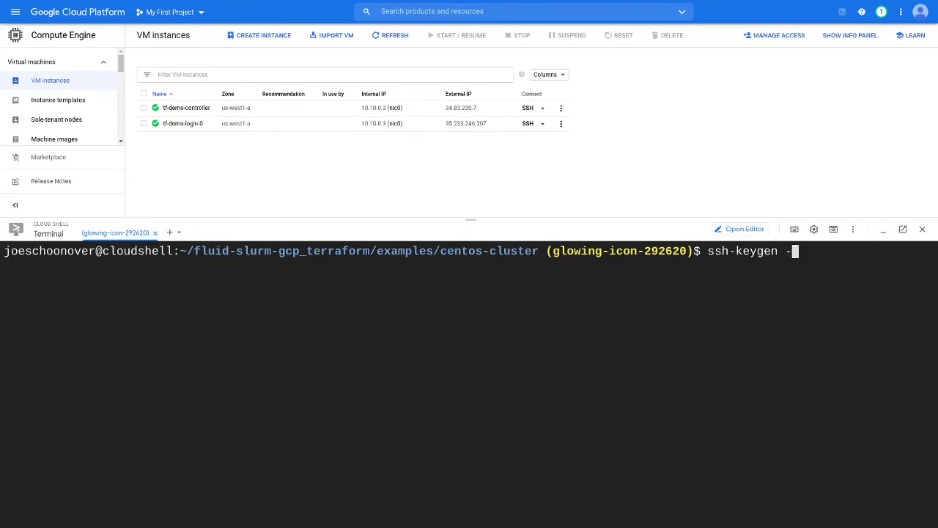
# Generate a new RSA SSH key pair with ssh-keygen -t rsa.
pyautogui.write('t rsa')
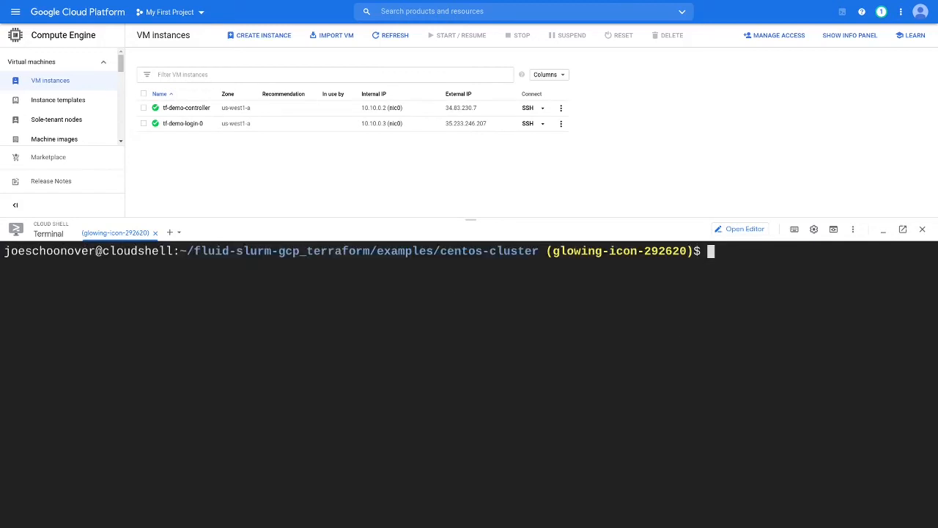
# Add /home/joeschoonover/.ssh/id_rsa.pub as an OS Login SSH key via gcloud compute os-login.
pyautogui.write('gcloud compute os-login')
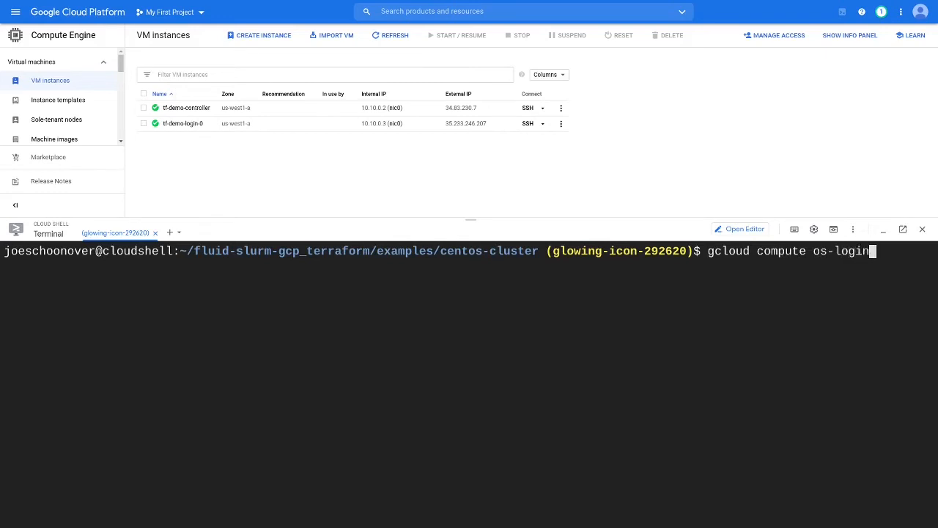
pyautogui.write('ssh-keys')
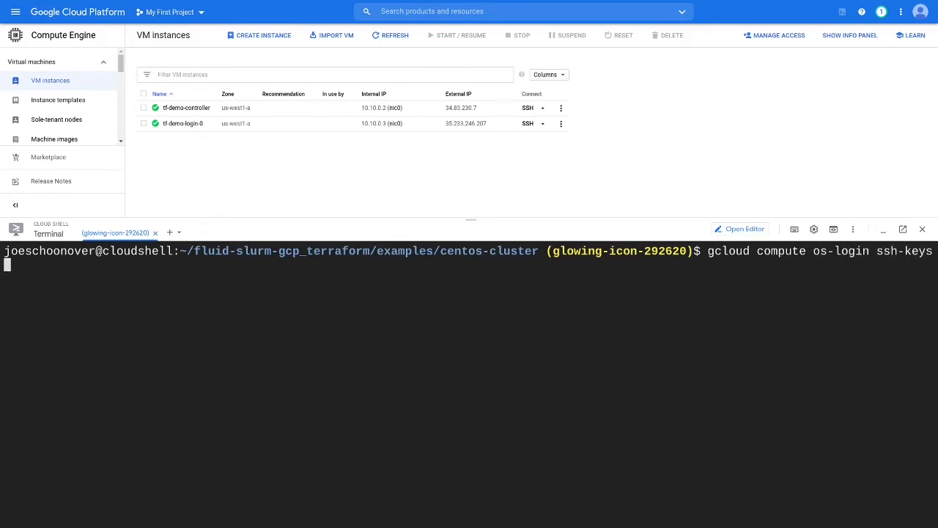
pyautogui.write('add --key-fil')
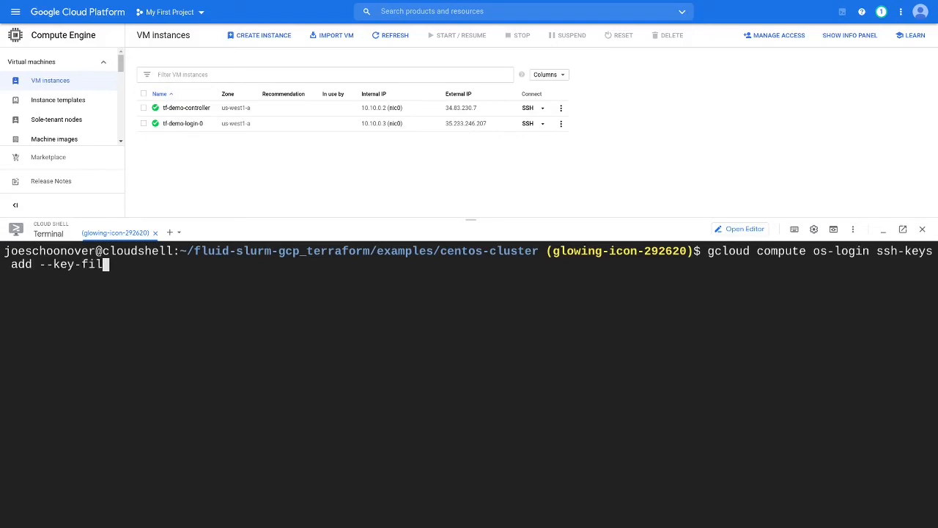
pyautogui.write('e=/home/jo')
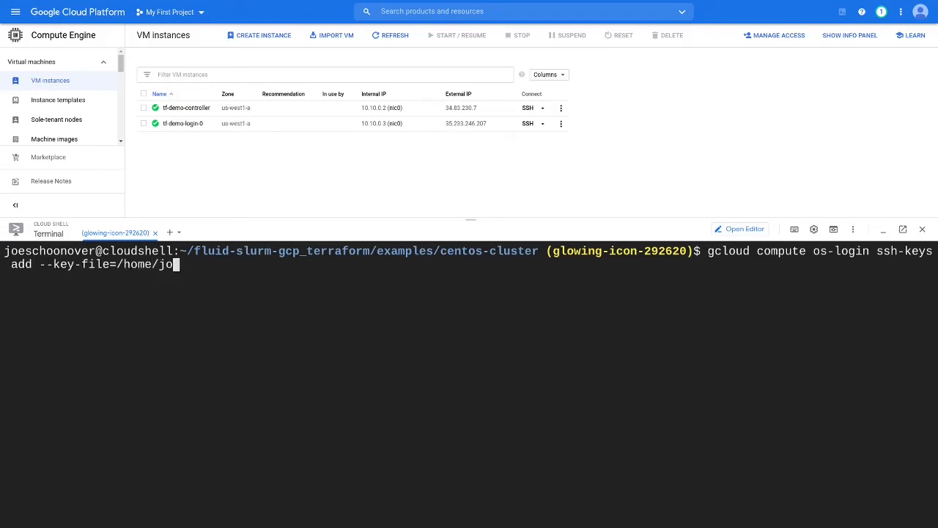
pyautogui.write('eschoonov')
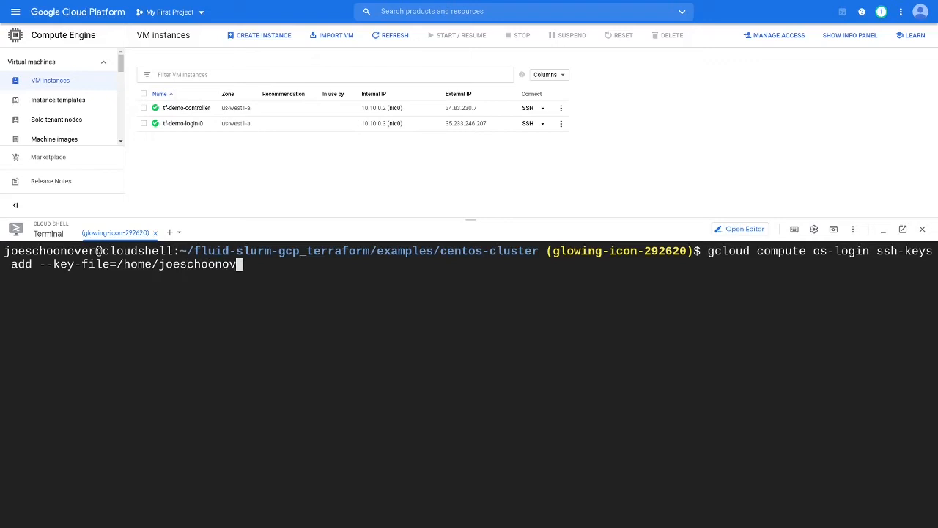
pyautogui.write('.ssh/')
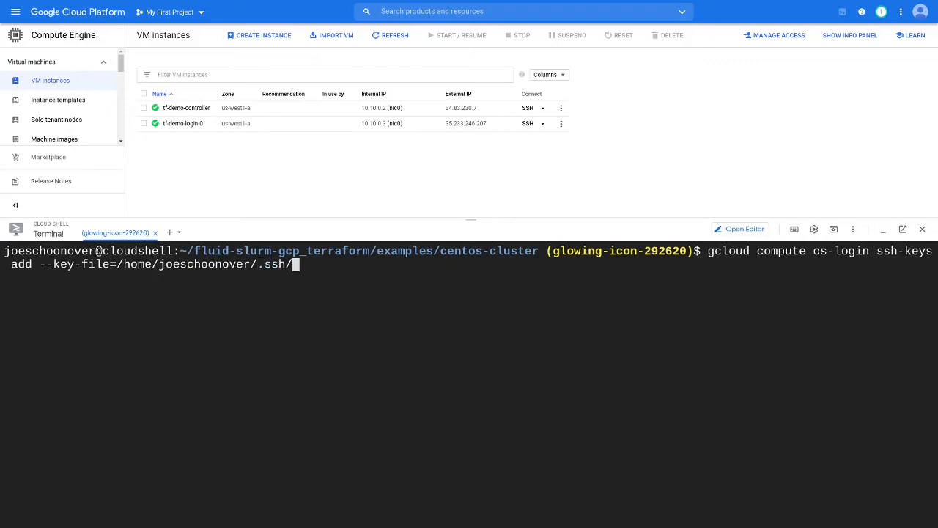
pyautogui.write('id_rsa.p')
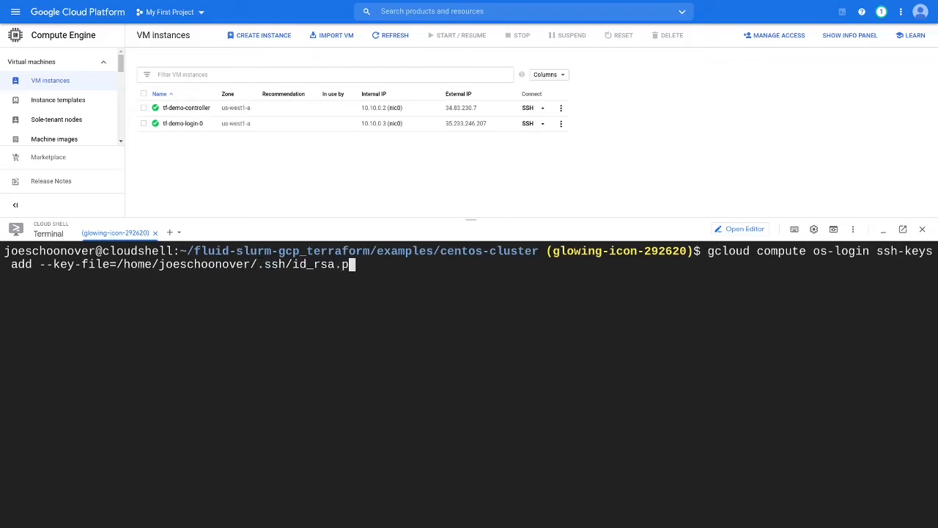
pyautogui.write('ub')
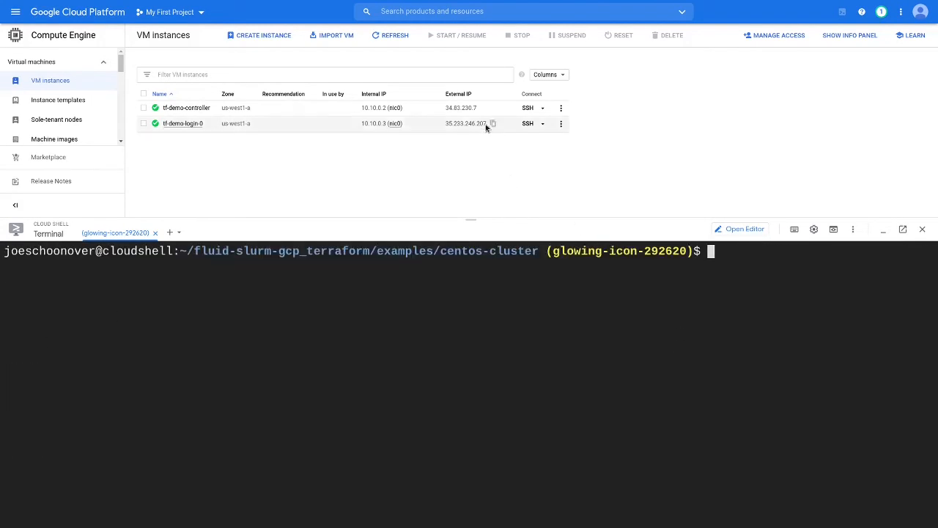
pyautogui.click(493, 123)
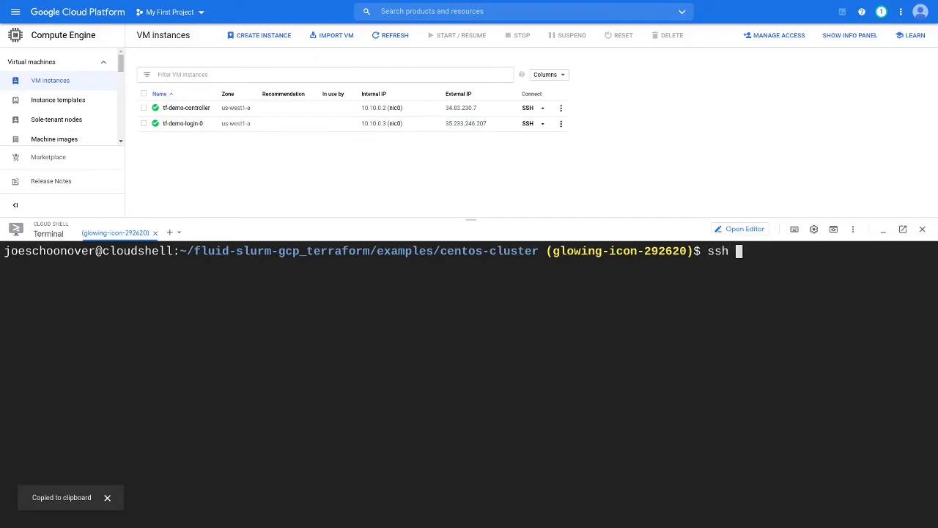
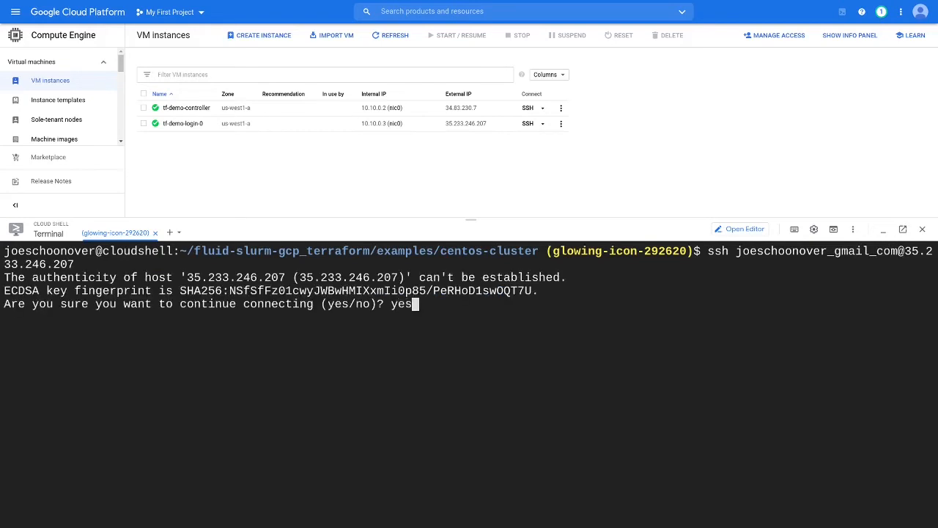
pyautogui.press('enter')
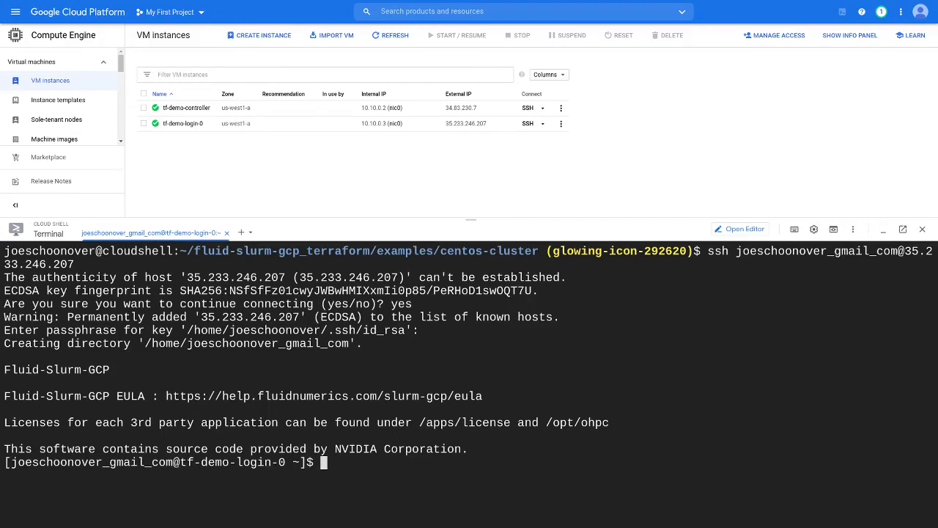
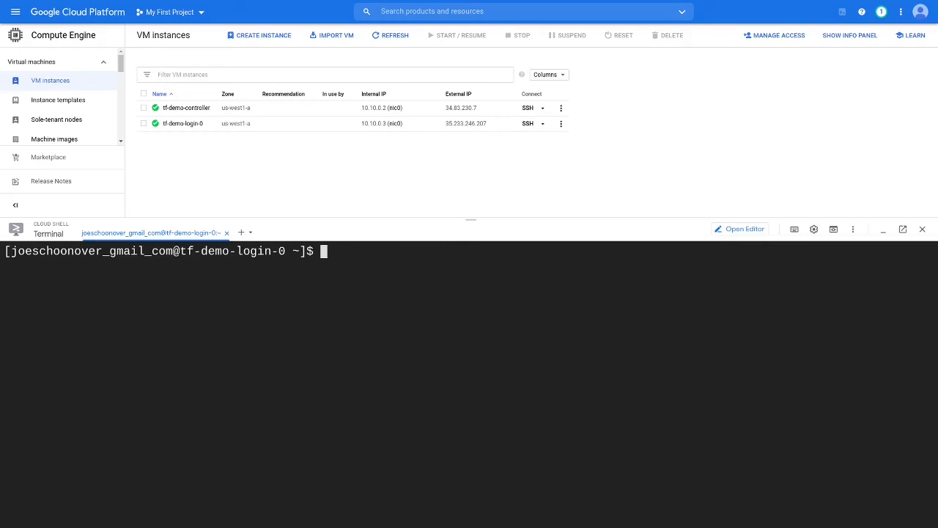
# Run srun -n1 --account=demo-account --partition=demo hostname and refresh the VM instances list.
pyautogui.write('srun -n1')
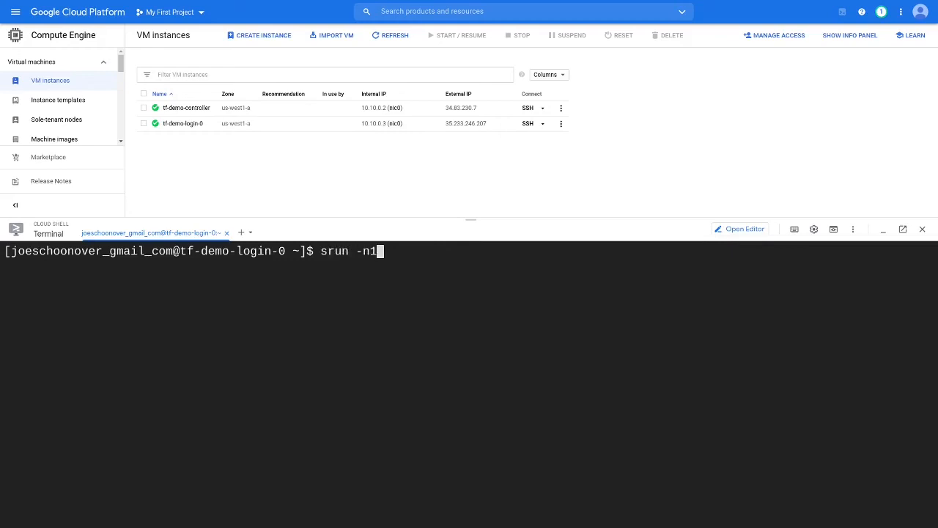
pyautogui.write('--')
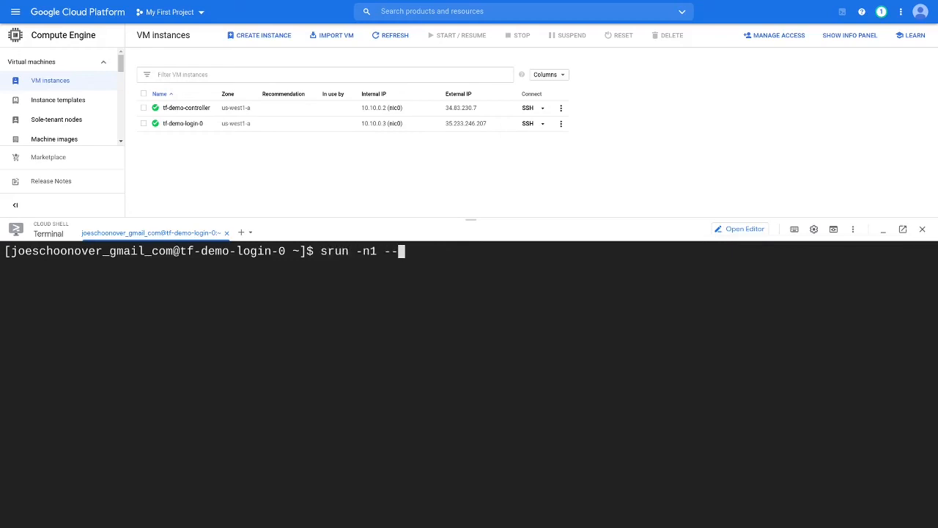
pyautogui.write('account')
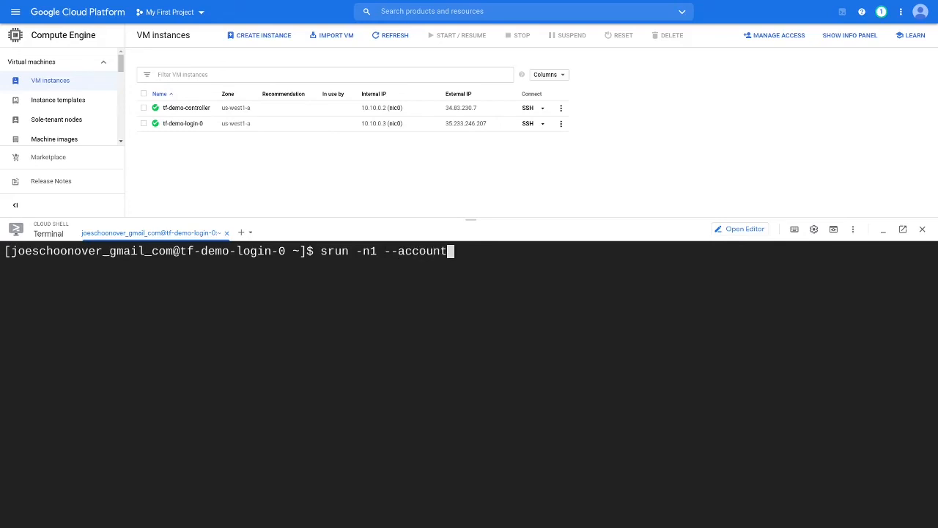
pyautogui.write('=demo-account')
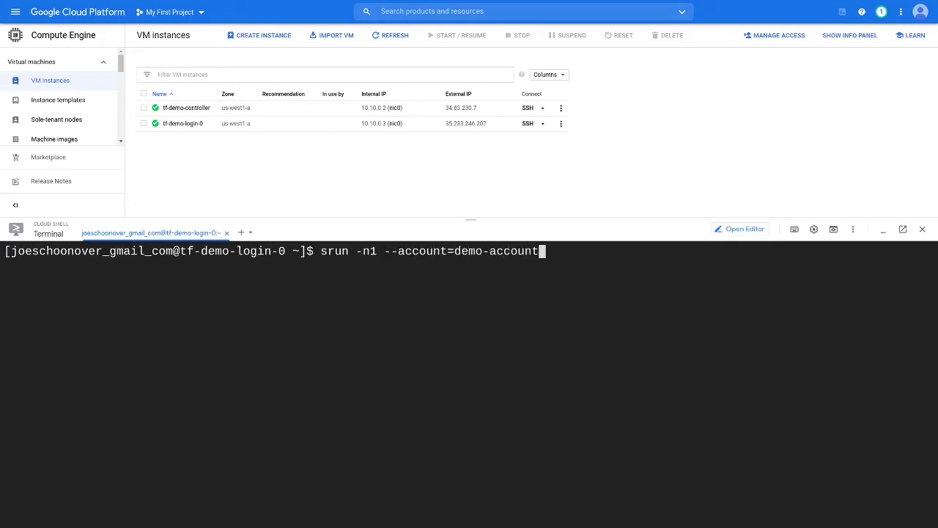
pyautogui.write('--partition=')
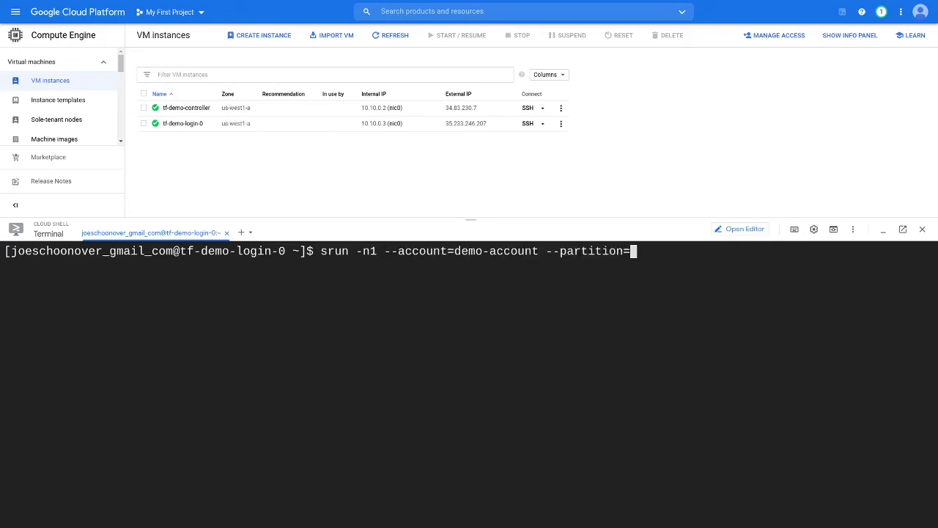
pyautogui.write('demo')
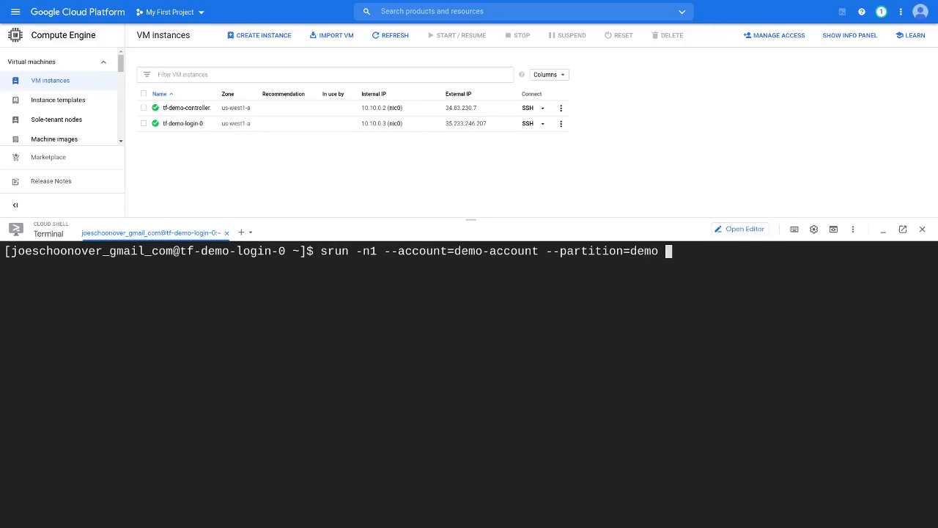
pyautogui.write('hostname')
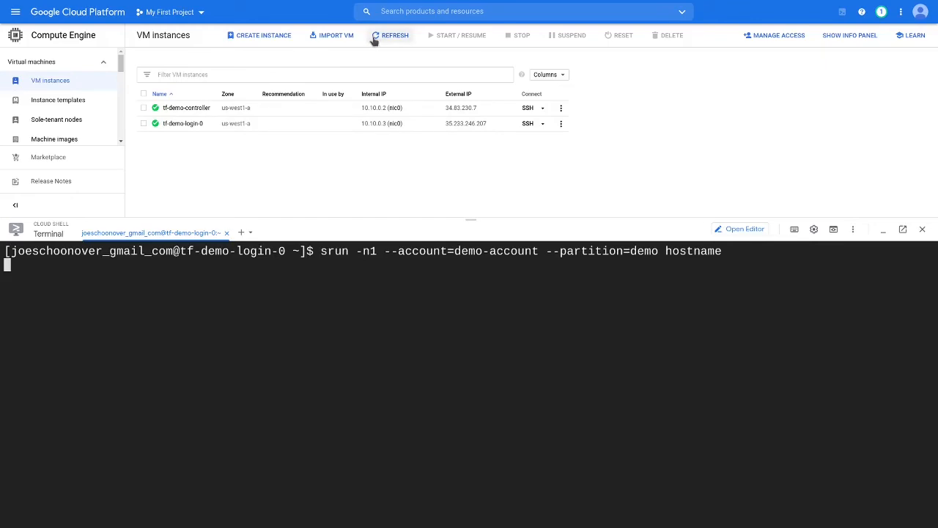
pyautogui.click(395, 35)
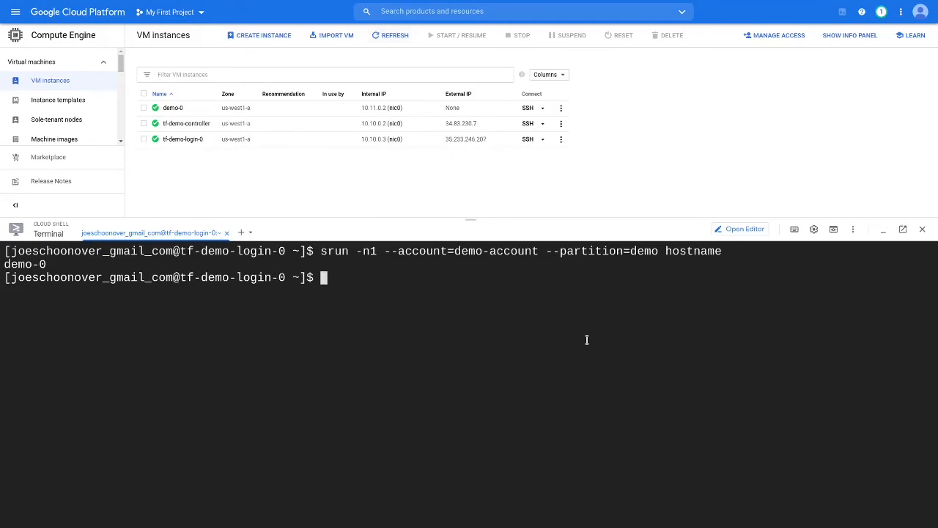
# Rerun the srun hostname test job, leave the login node and enter terraform destroy.
pyautogui.write('srun -n1 --account=demo-account --partition=demo hostname')
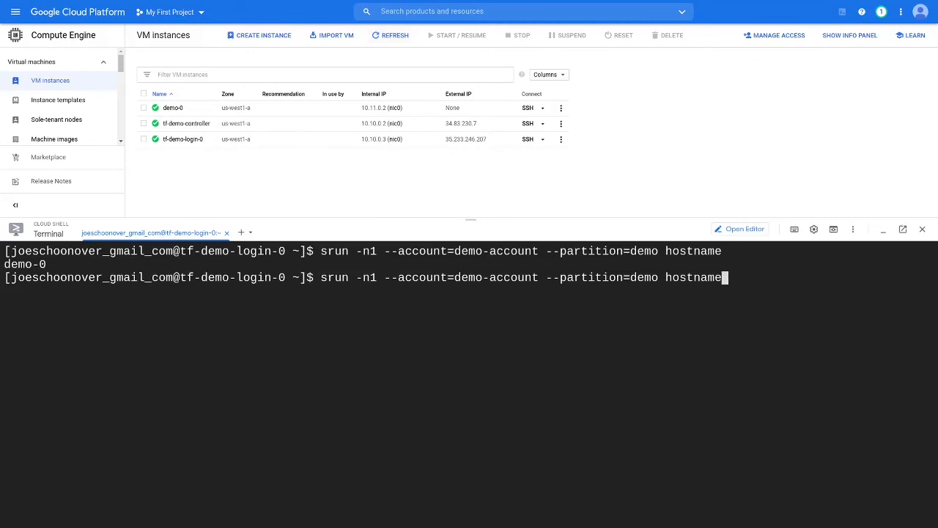
pyautogui.press('enter')
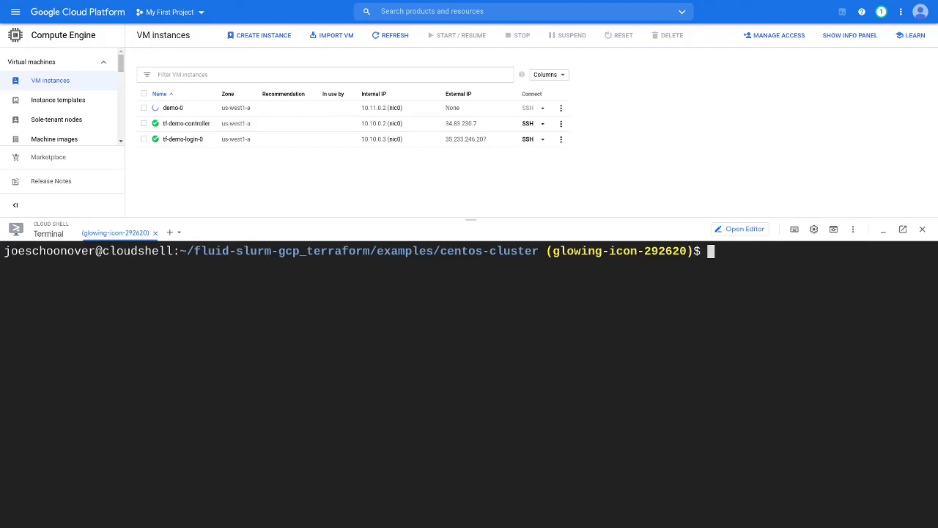
pyautogui.write('terrafor')
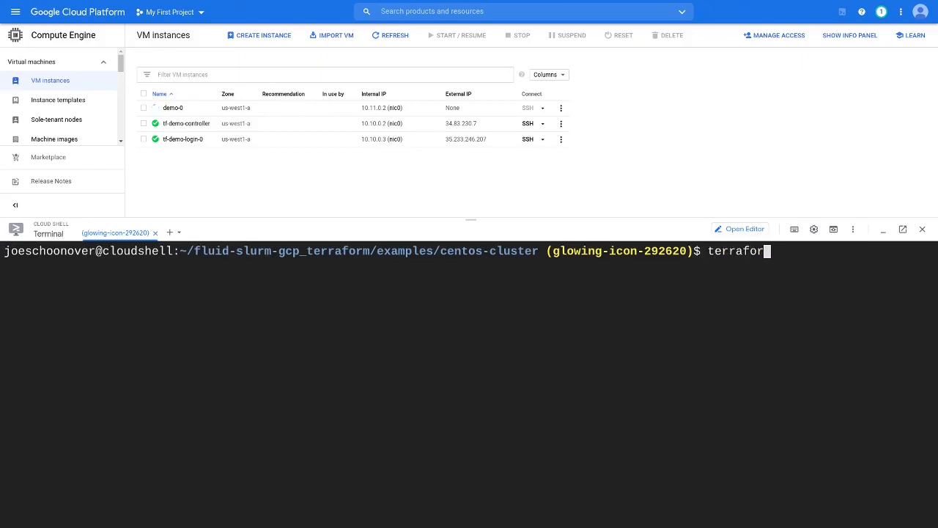
pyautogui.write('destroy')
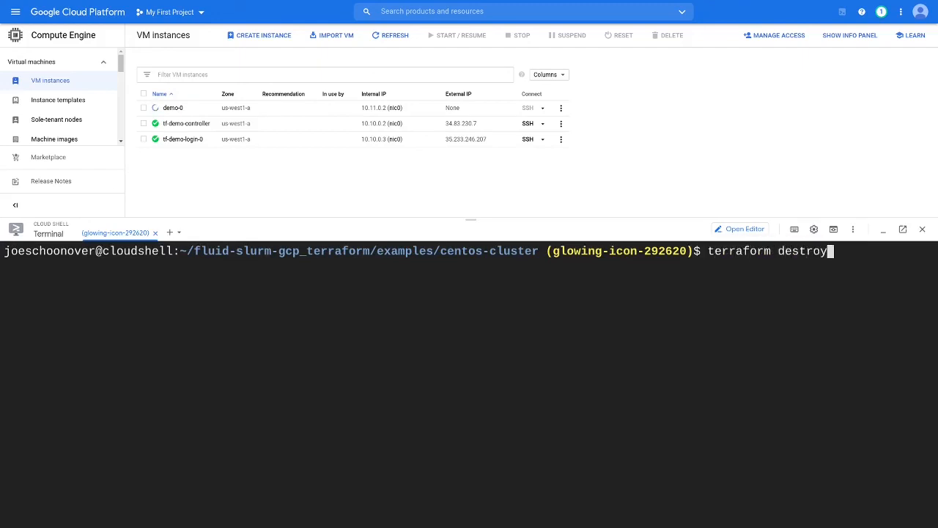